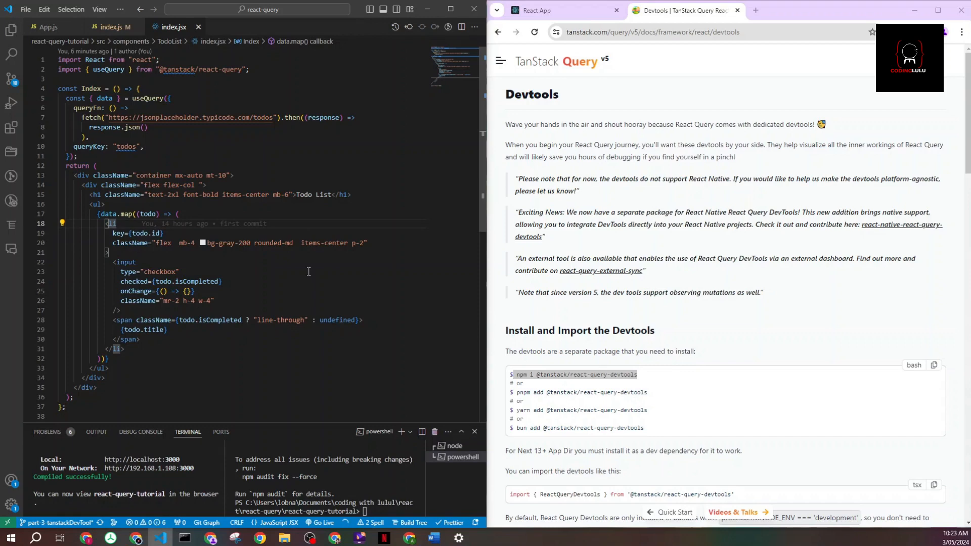
pyautogui.moveTo(316, 277)
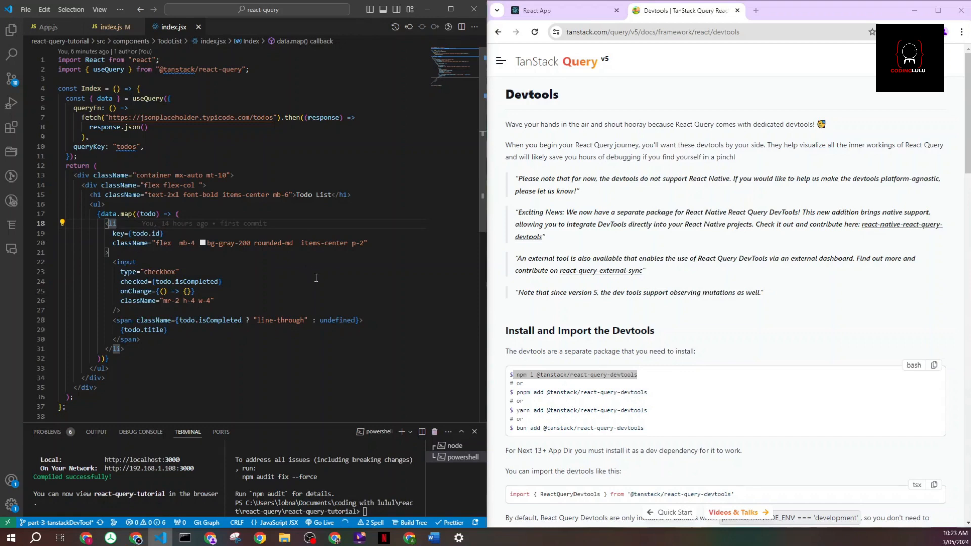
pyautogui.scroll(-3)
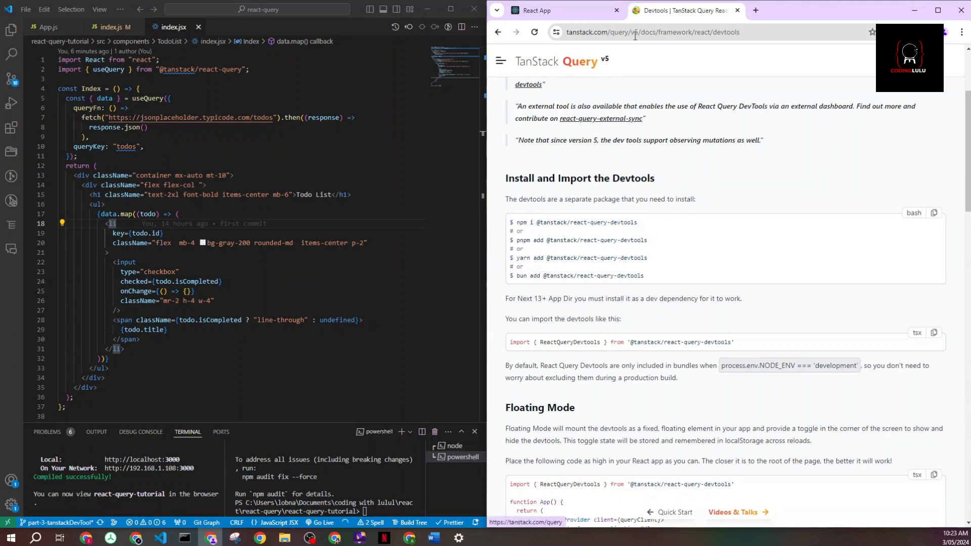
pyautogui.moveTo(639, 233)
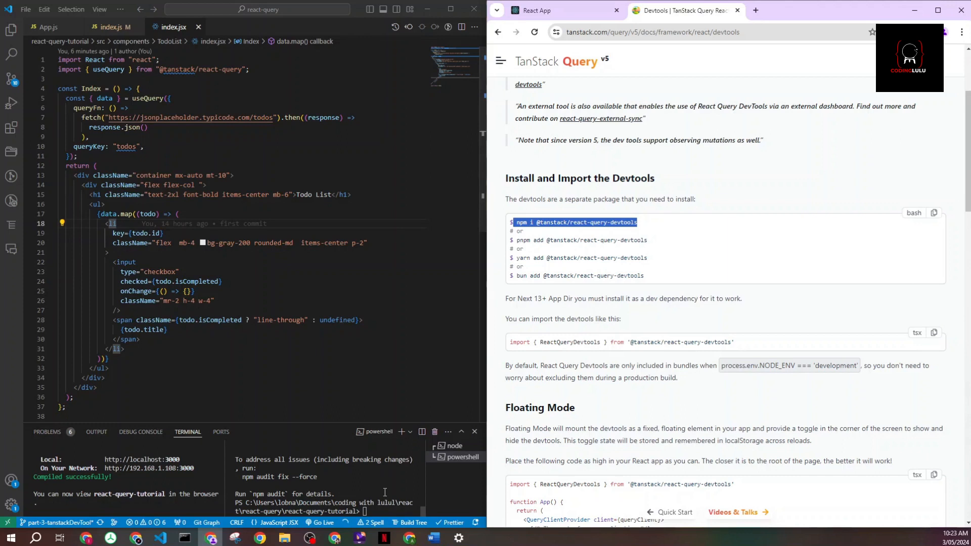
pyautogui.write('npm i @tanstack/react-query-devtools')
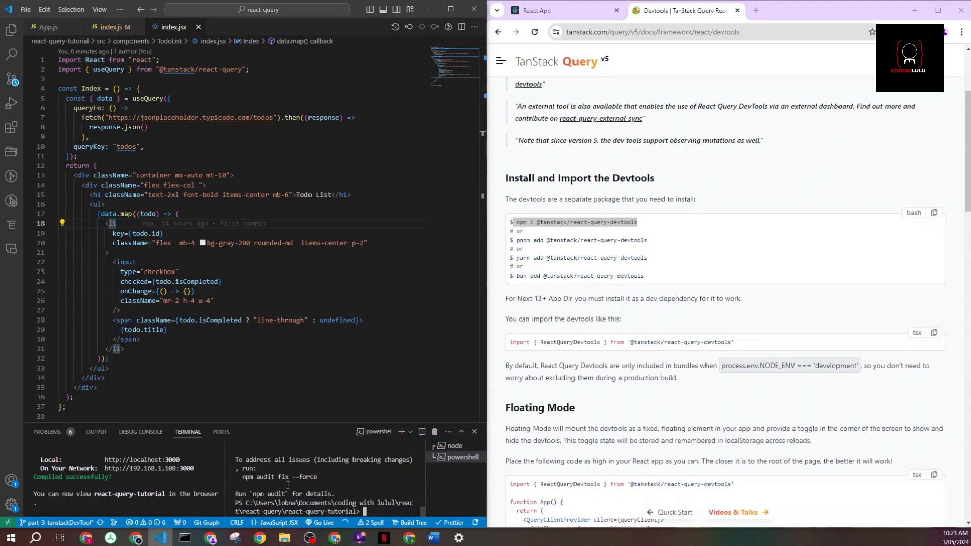
pyautogui.scroll(-3)
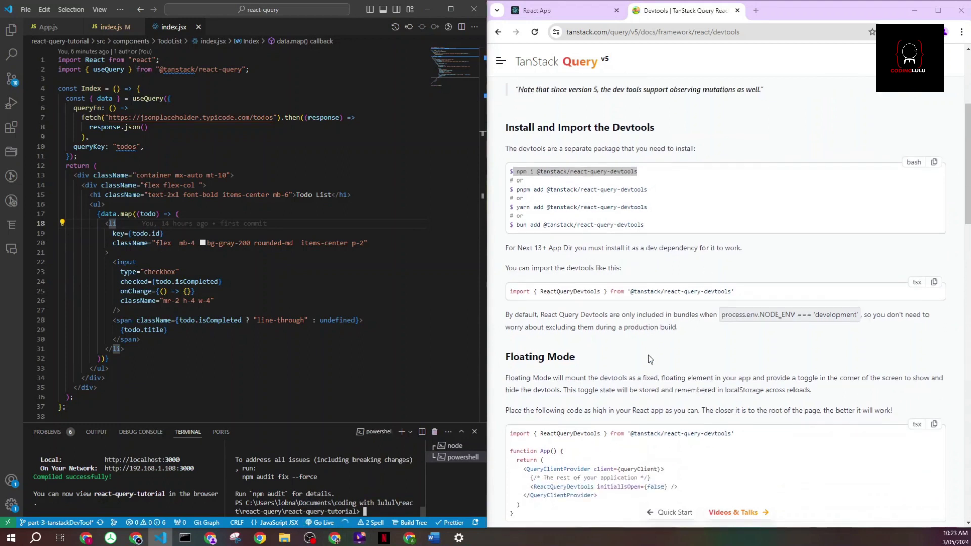
pyautogui.moveTo(791, 290)
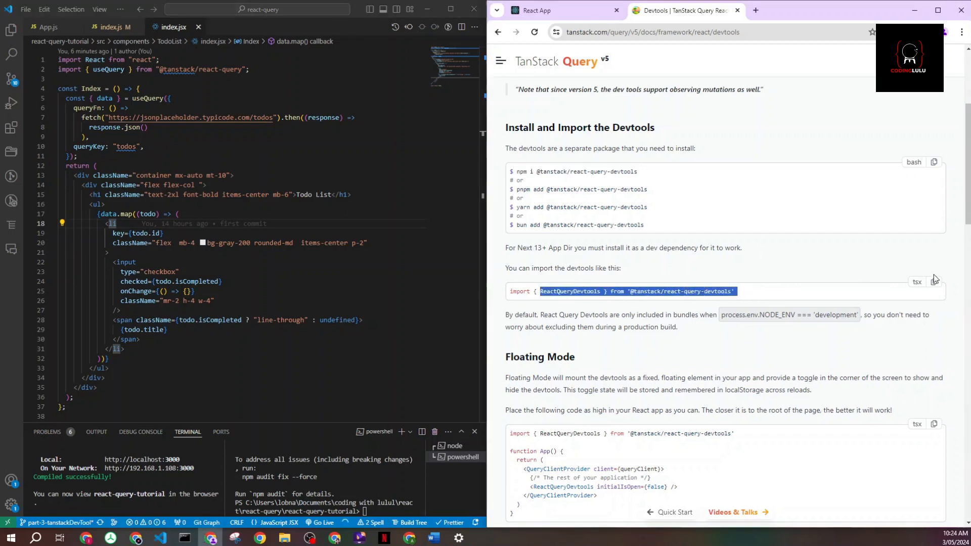
pyautogui.click(934, 282)
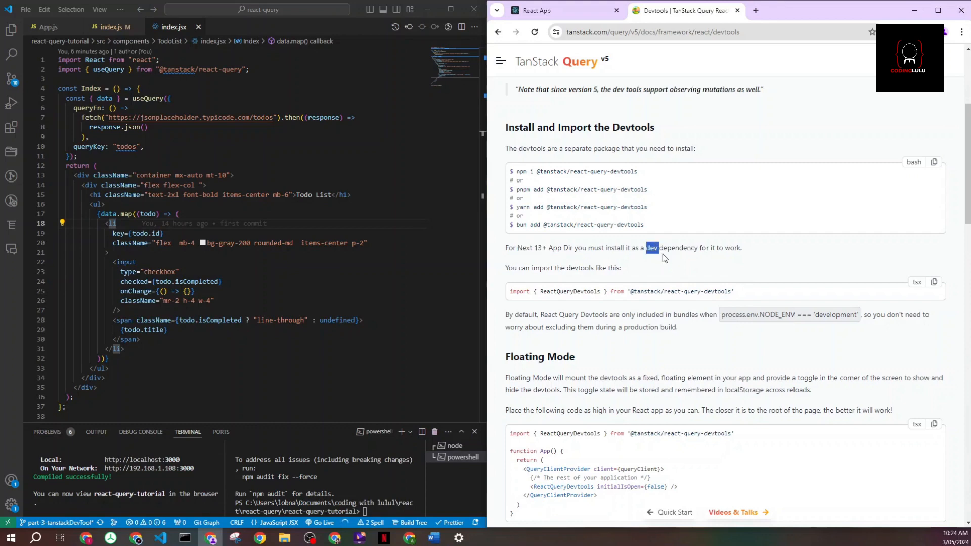
# Step: Import ReactQueryDevtools in index.js and begin rendering it on a new line after App
pyautogui.click(109, 27)
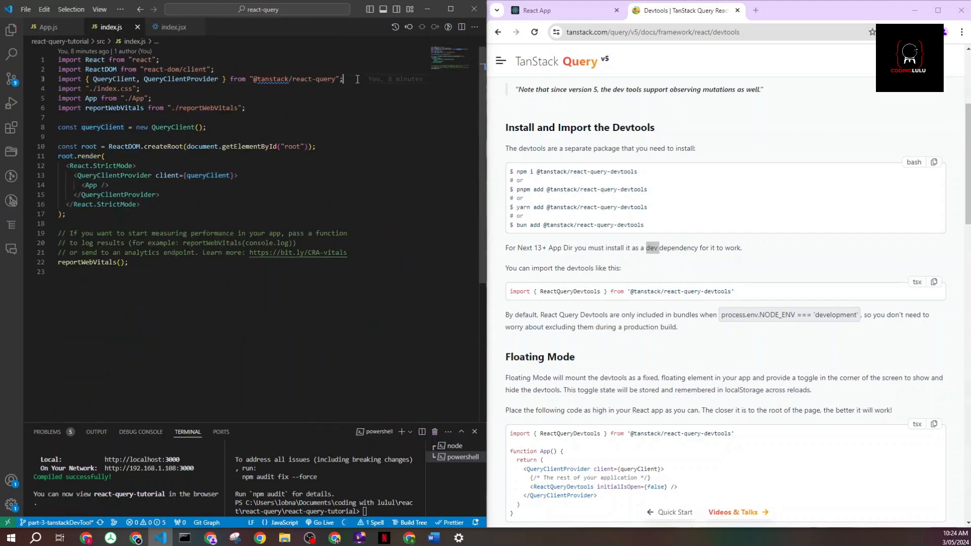
pyautogui.write("import { ReactQueryDevtools } from '@tanstack/react-query-devtools'")
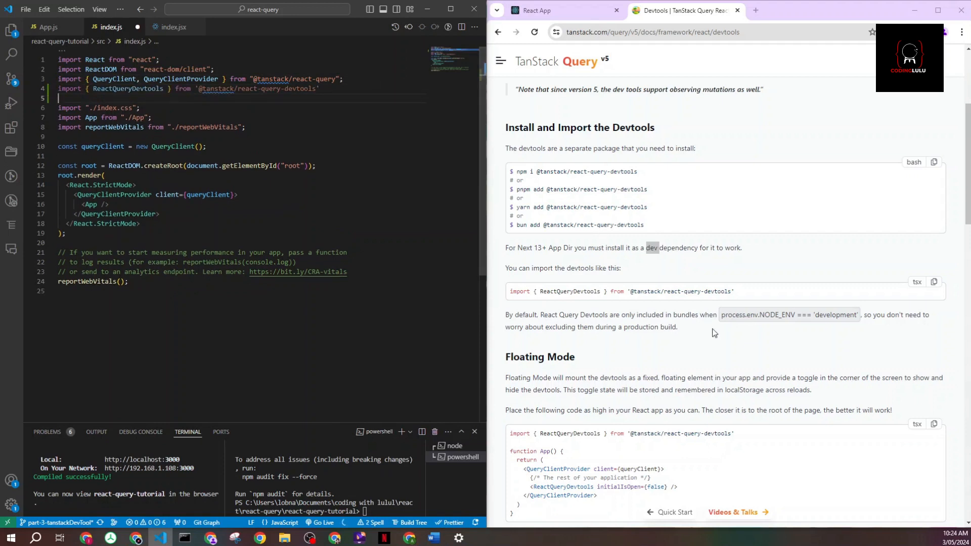
pyautogui.scroll(-3)
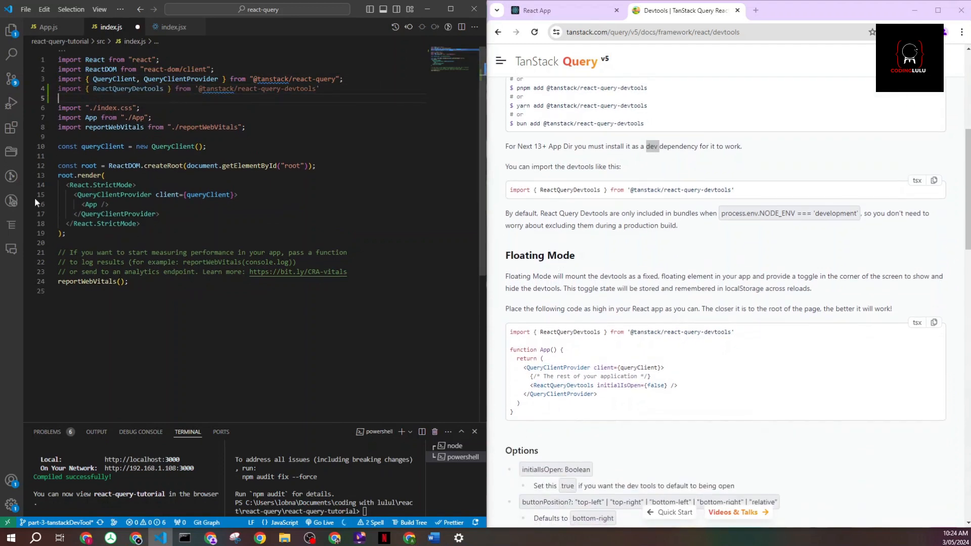
pyautogui.moveTo(113, 195)
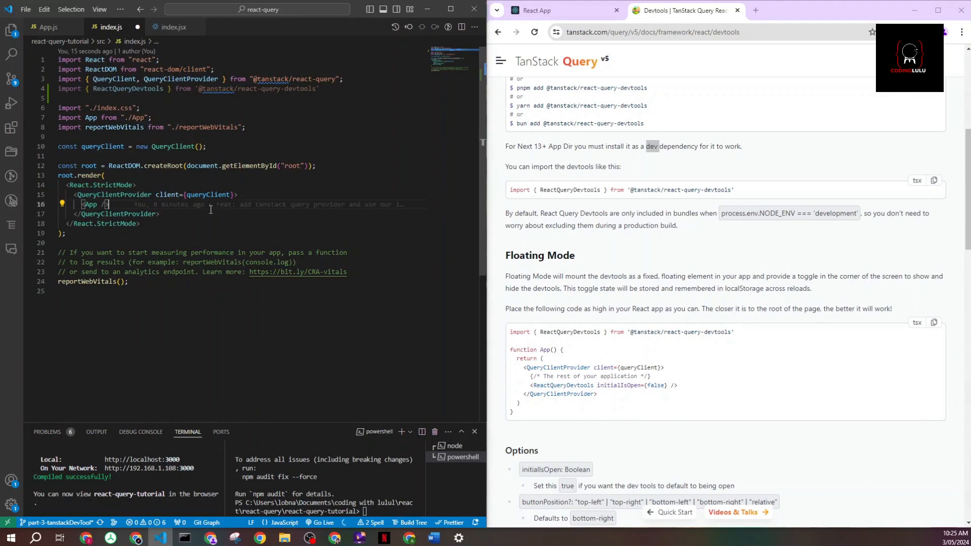
pyautogui.press('Enter')
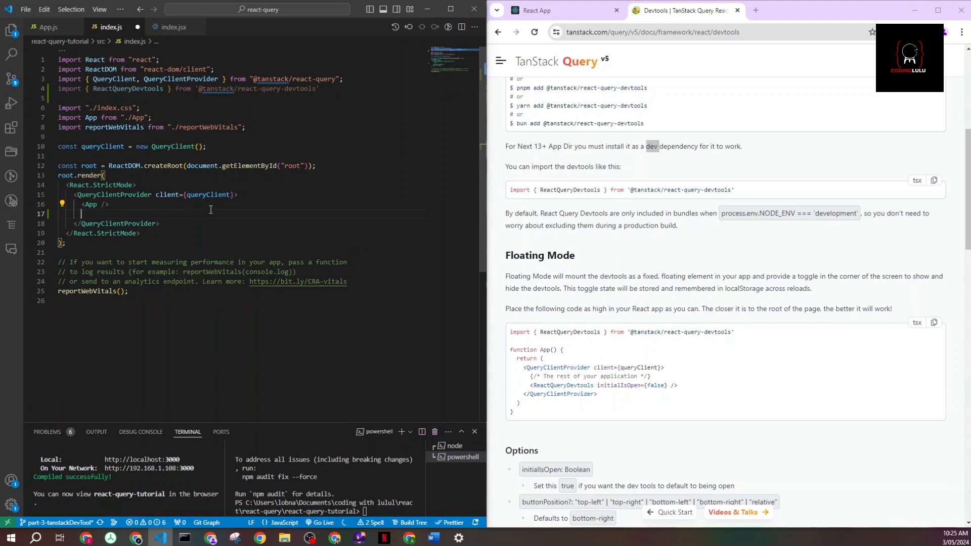
pyautogui.write('Re')
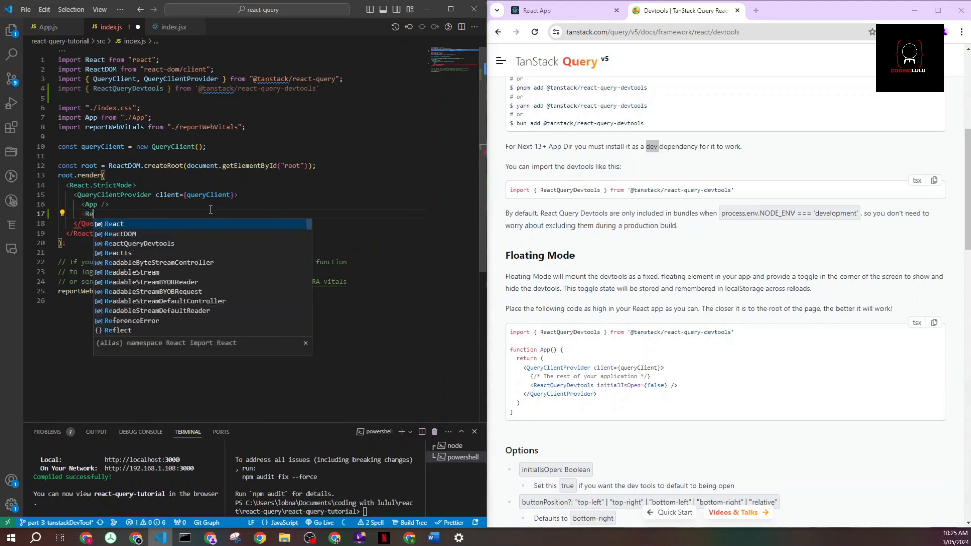
pyautogui.write('actQueryDevtools />')
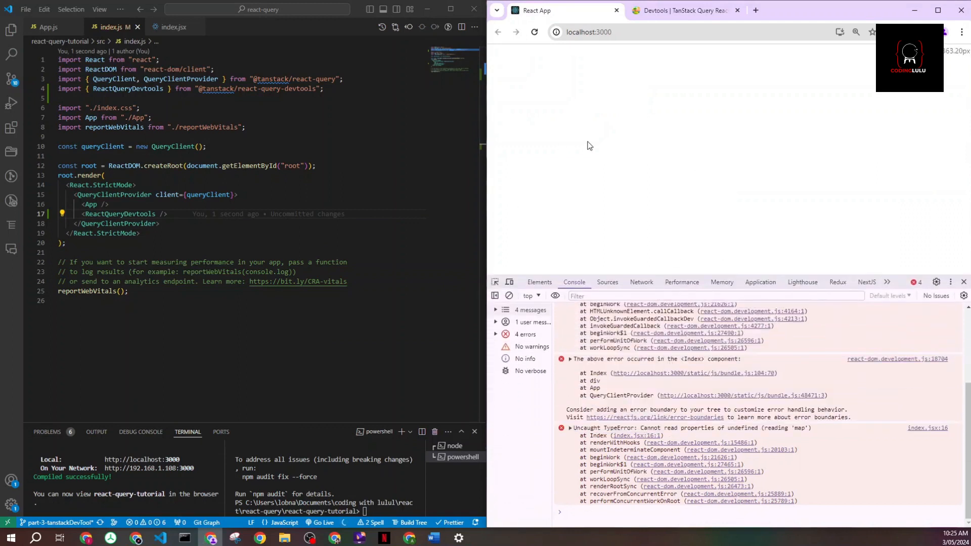
pyautogui.moveTo(681, 457)
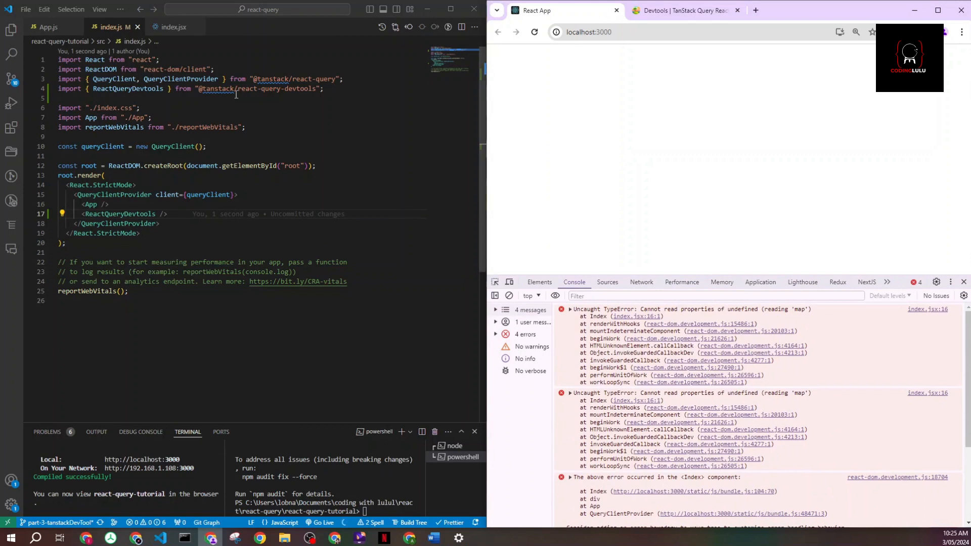
pyautogui.click(174, 27)
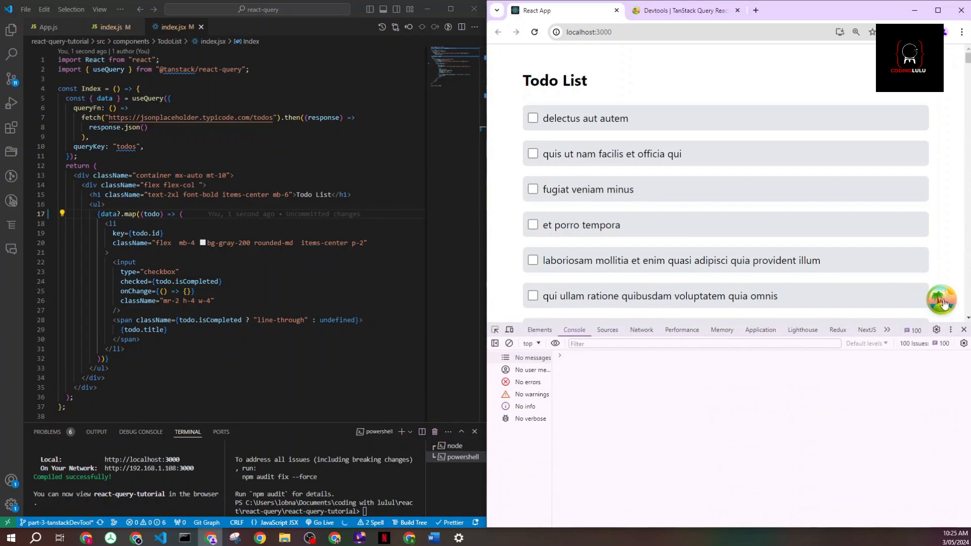
# Step: Open the TanStack React Query devtools panel in the browser showing the 'todos' query
pyautogui.click(941, 297)
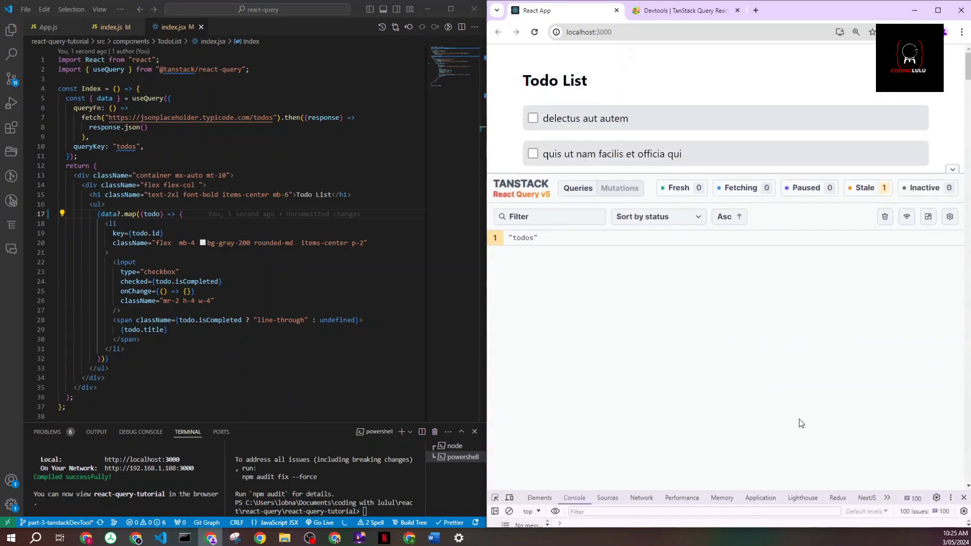
pyautogui.moveTo(593, 137)
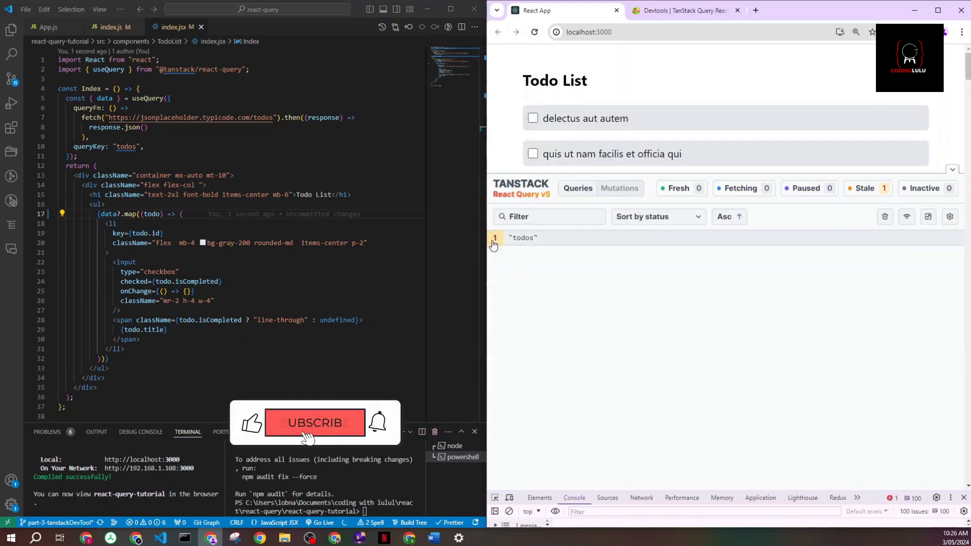
pyautogui.click(315, 423)
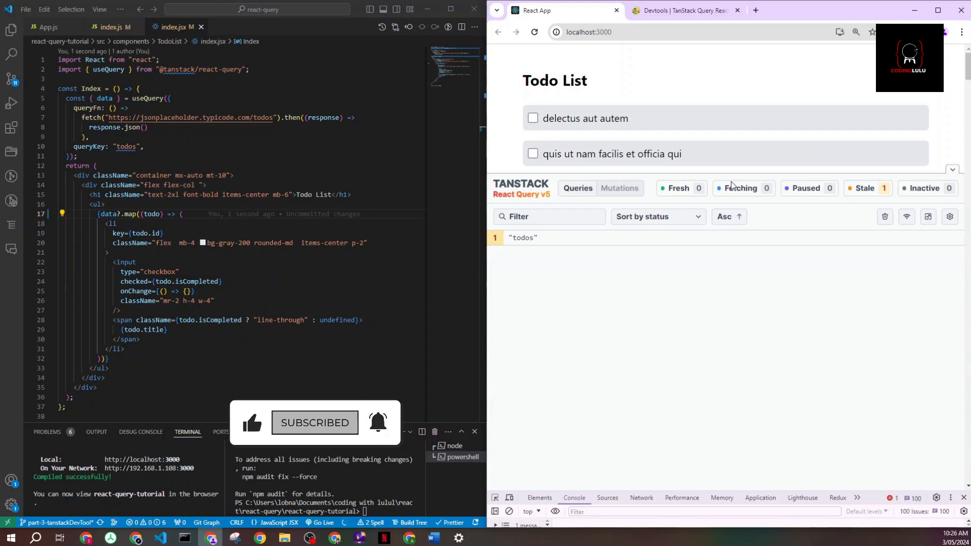
pyautogui.click(315, 422)
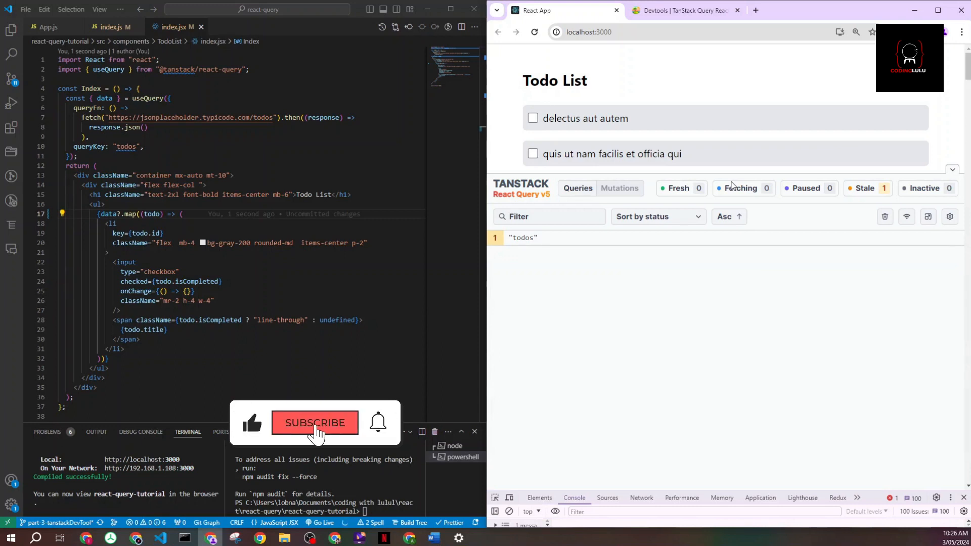
pyautogui.click(314, 423)
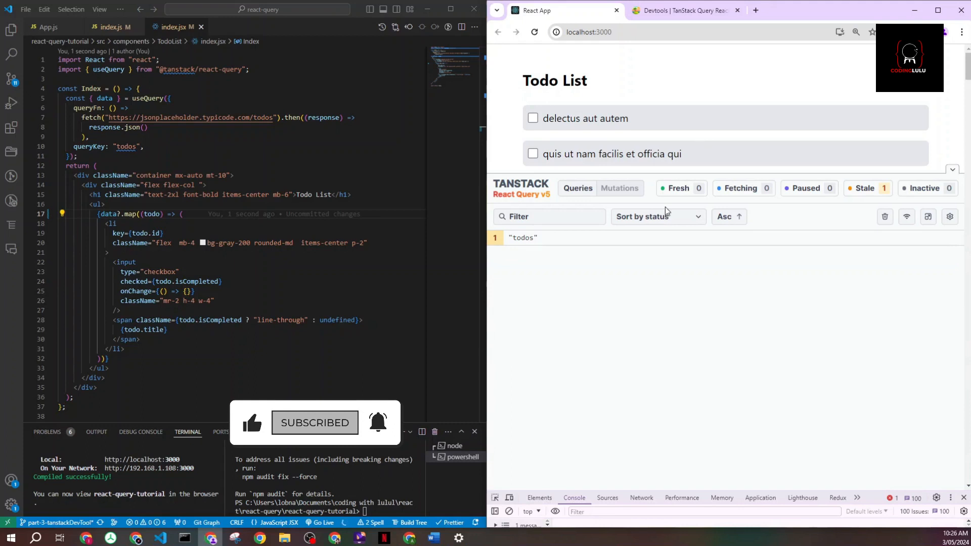